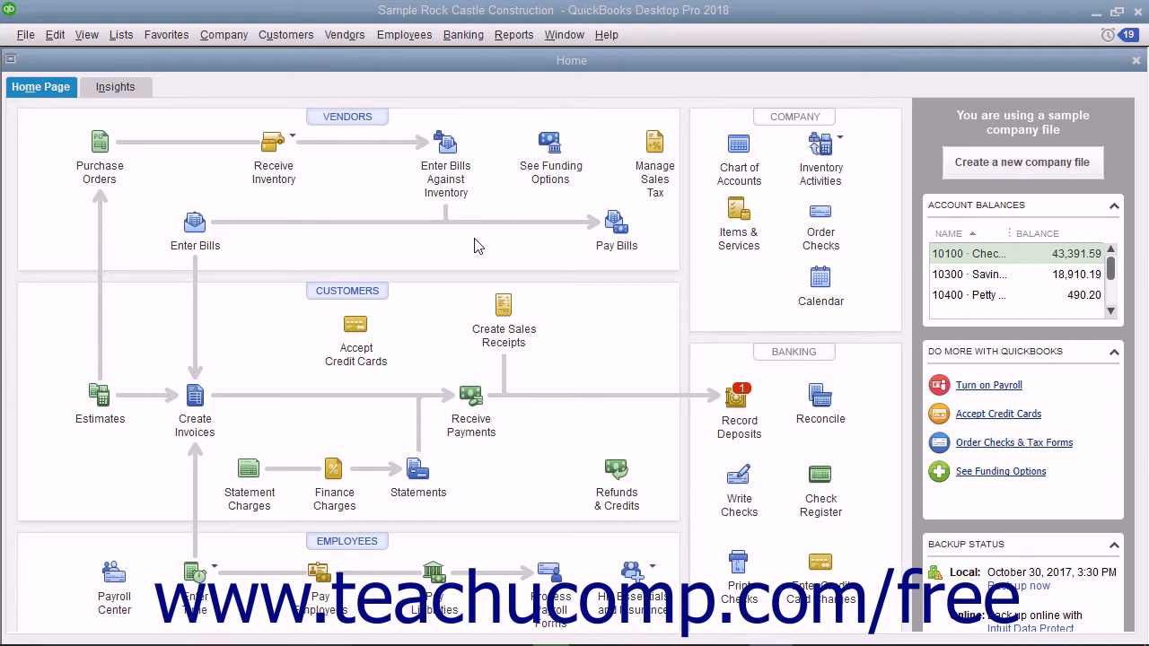
- Launch the Cash Flow Projector from the Company menu's Planning & Budgeting commands
{"action": "left_click", "coordinate": [222, 34]}
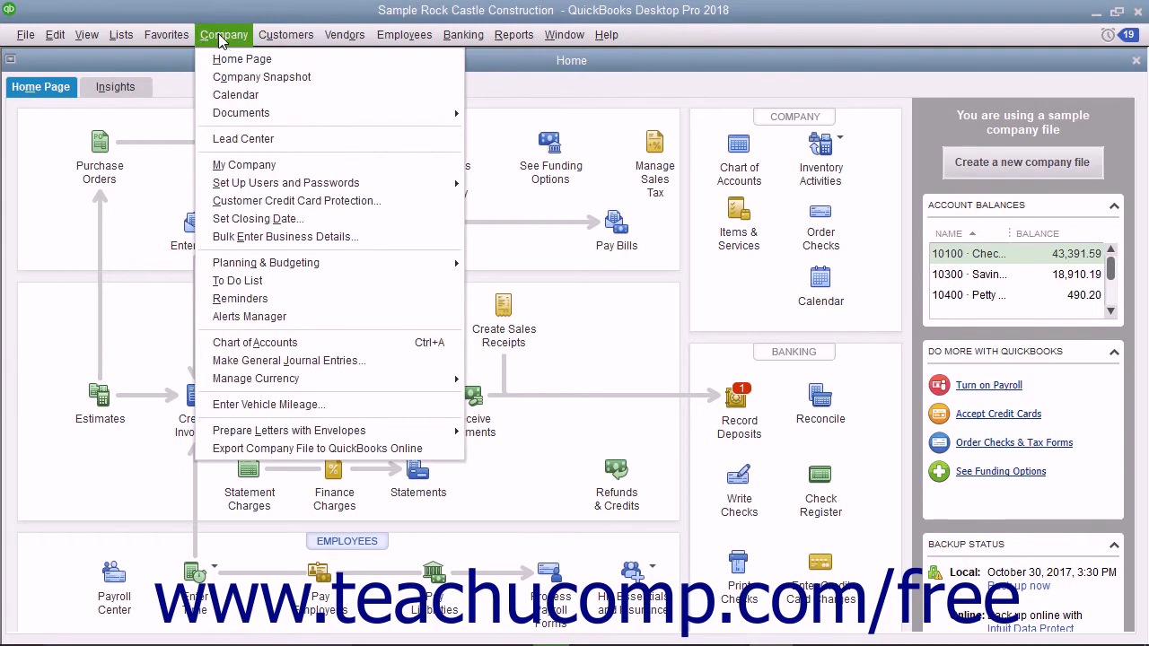
{"action": "mouse_move", "coordinate": [266, 262]}
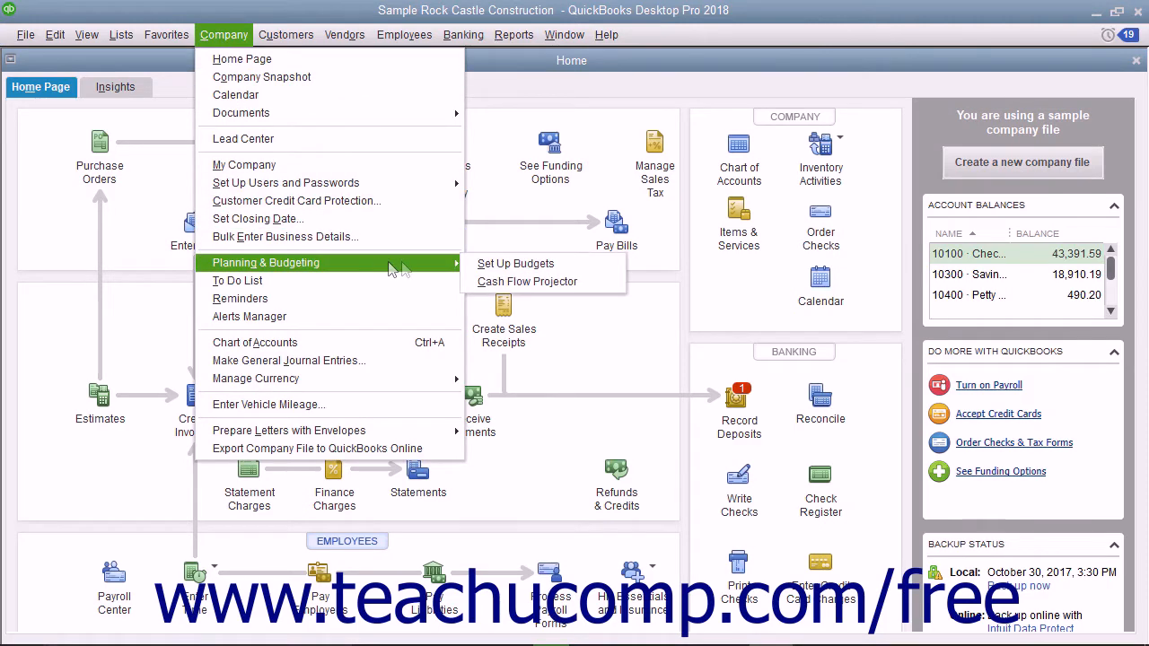
{"action": "mouse_move", "coordinate": [528, 280]}
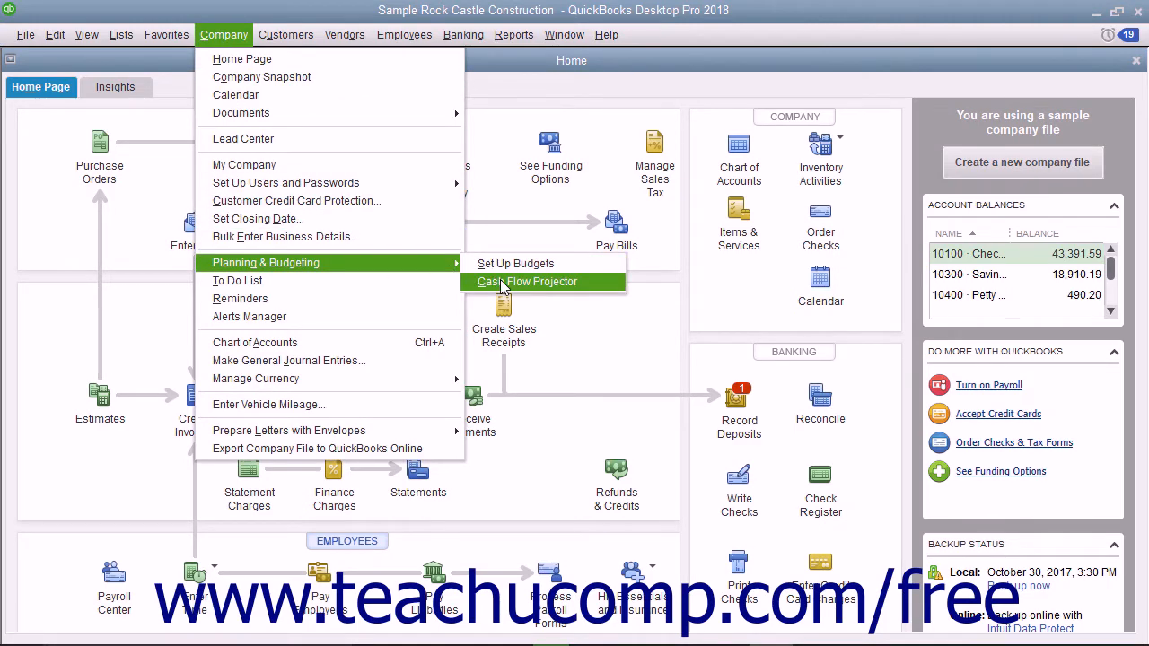
{"action": "left_click", "coordinate": [527, 280]}
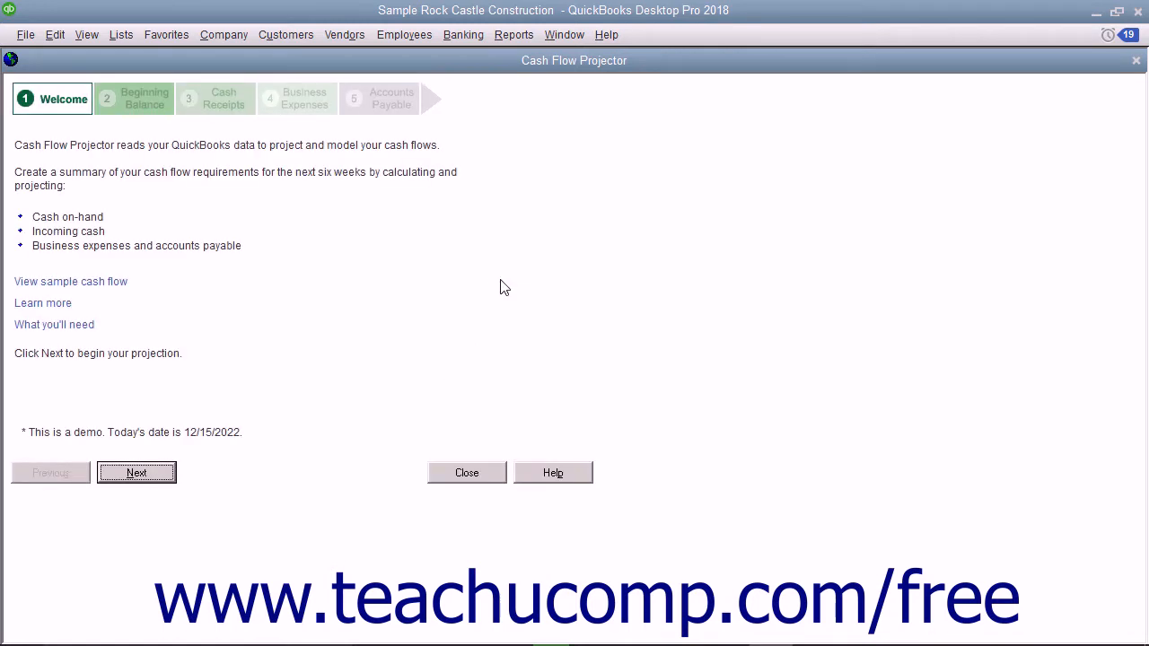
- Count Checking, Savings, Petty Cash and Undeposited Funds in the beginning balance, totalling 69,989
{"action": "left_click", "coordinate": [136, 474]}
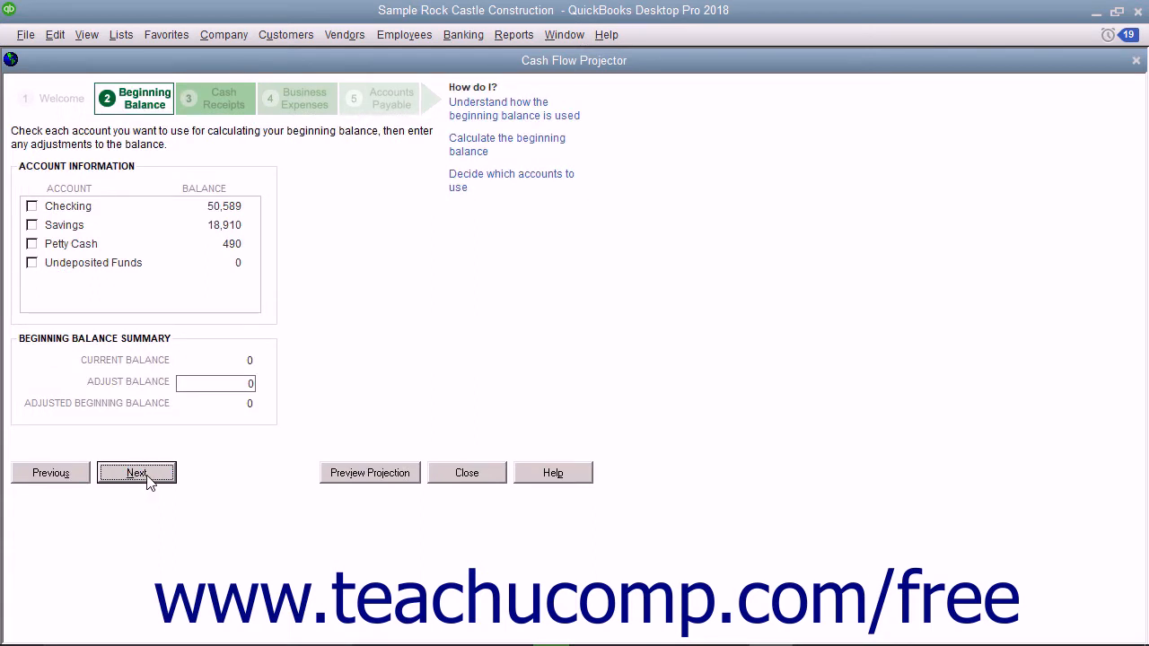
{"action": "left_click", "coordinate": [33, 205]}
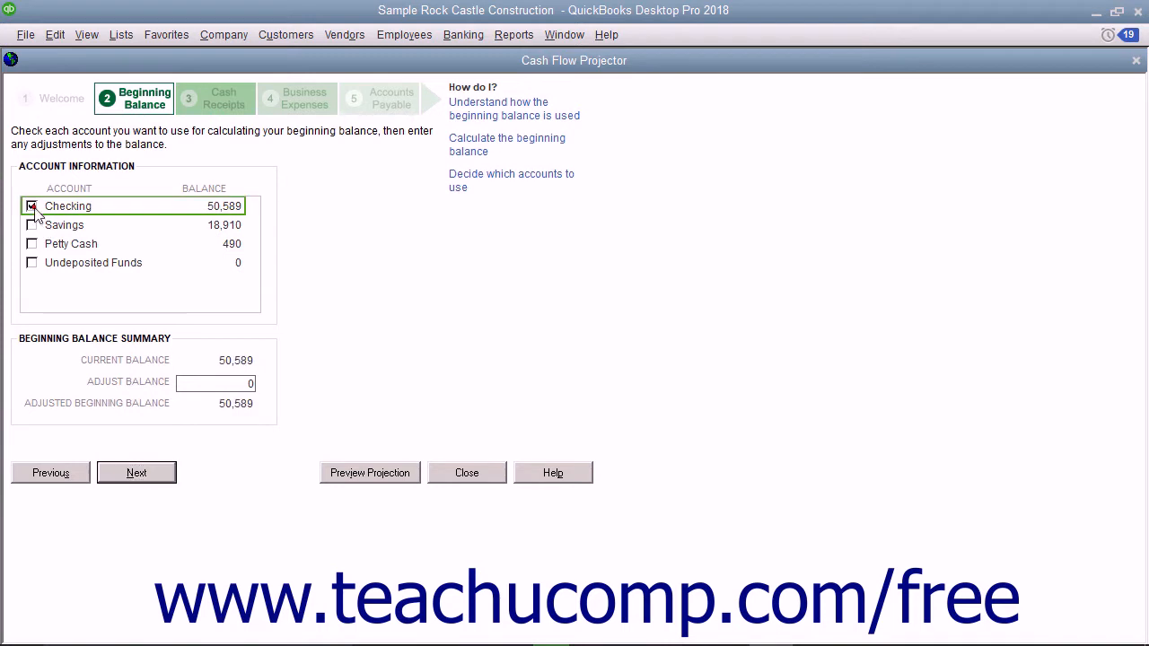
{"action": "left_click", "coordinate": [32, 262]}
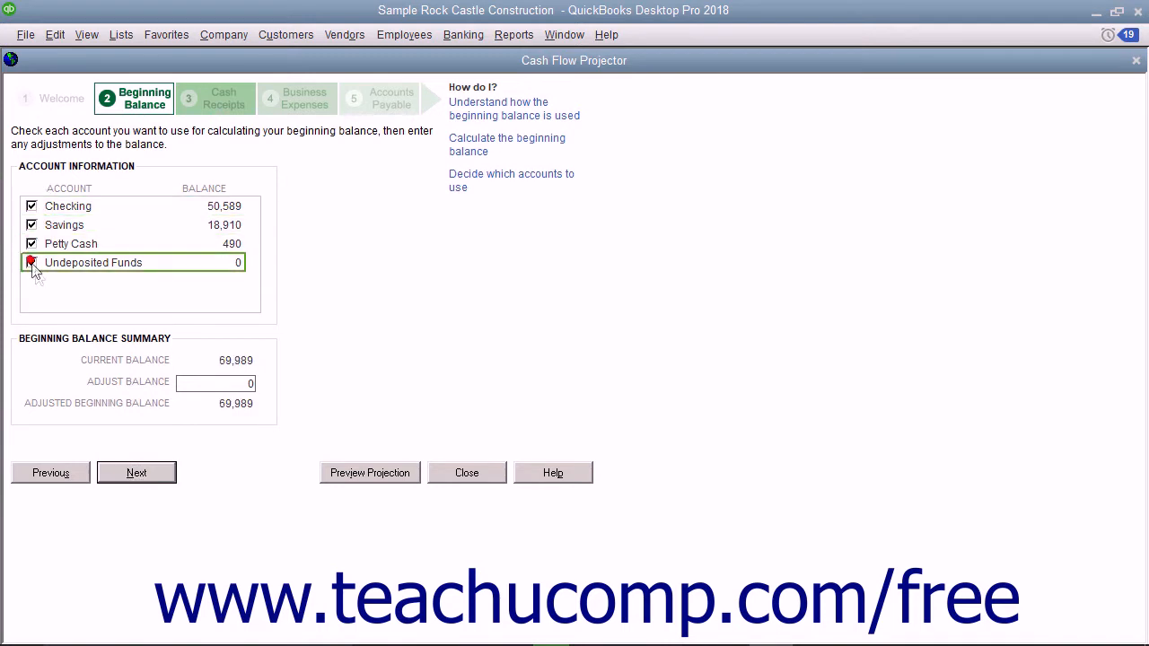
{"action": "left_click", "coordinate": [32, 262]}
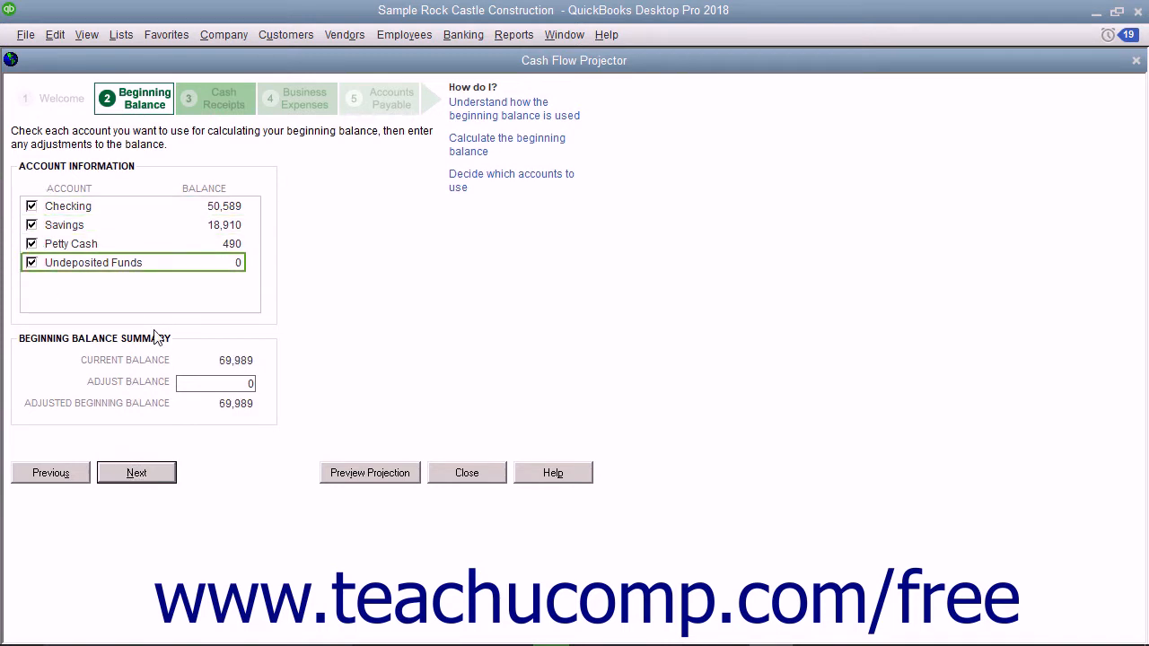
{"action": "left_click", "coordinate": [216, 384]}
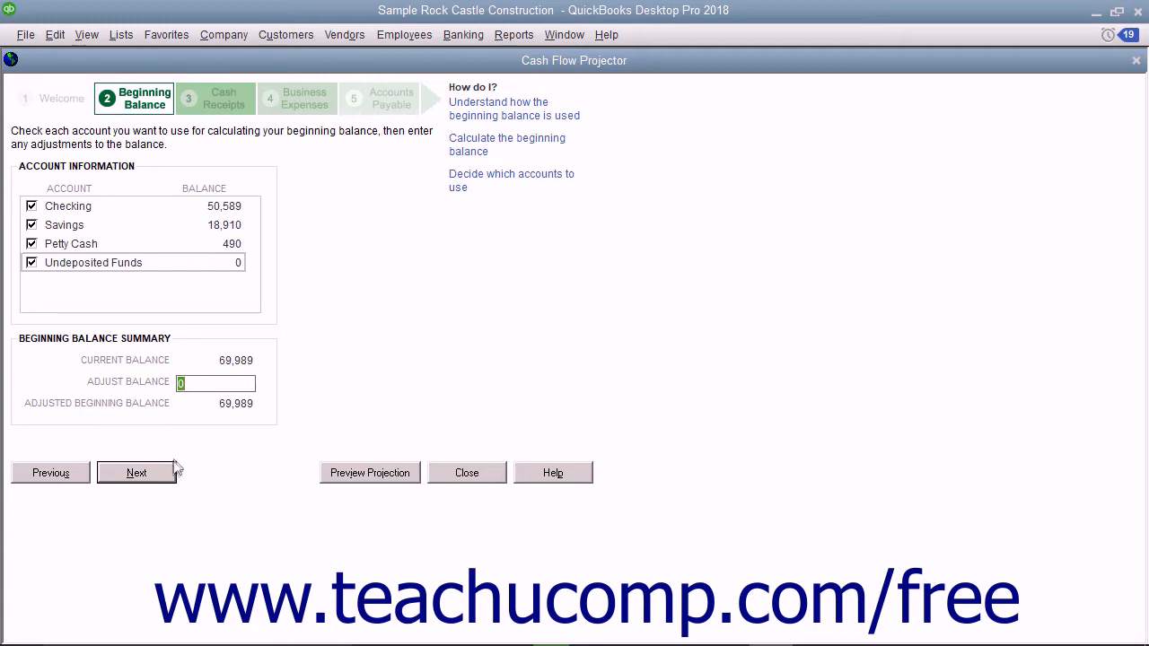
- On the Cash Receipts step, keep the weighted average of the last 6 weeks, projecting 5,287 weekly
{"action": "left_click", "coordinate": [137, 474]}
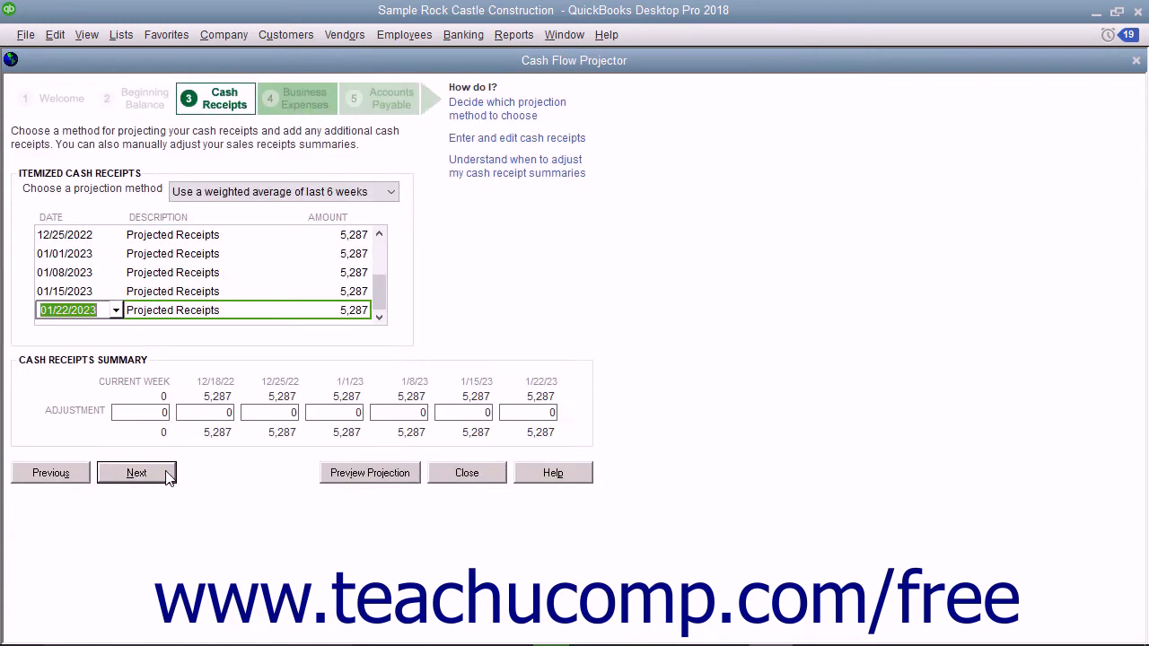
{"action": "mouse_move", "coordinate": [366, 219]}
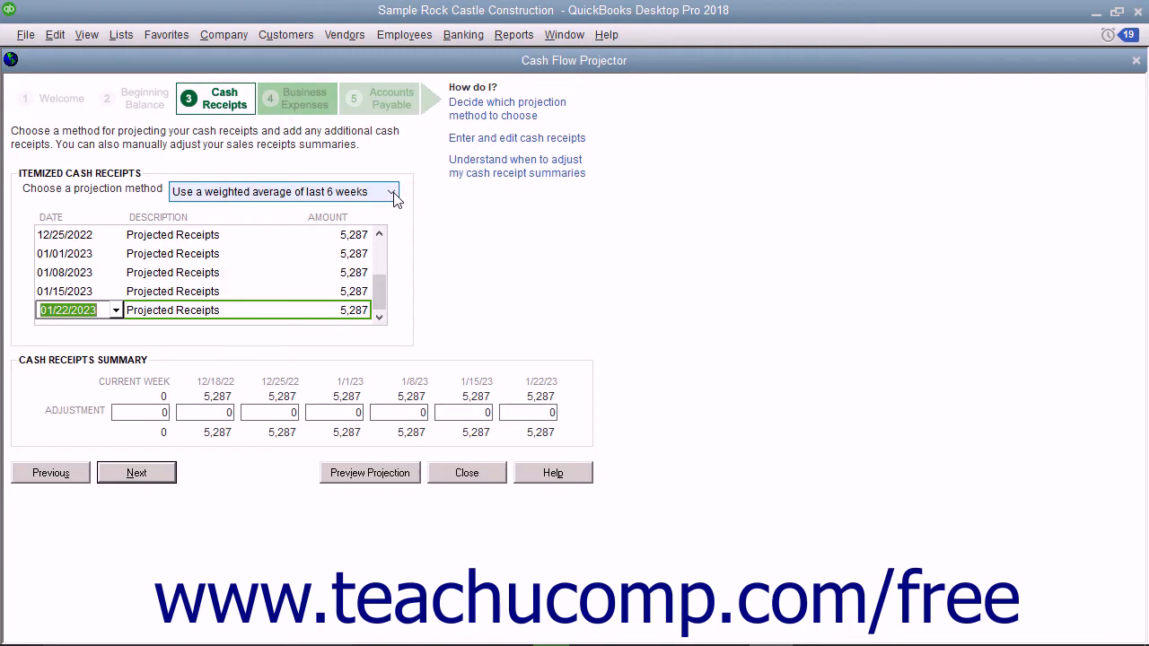
{"action": "left_click", "coordinate": [392, 190]}
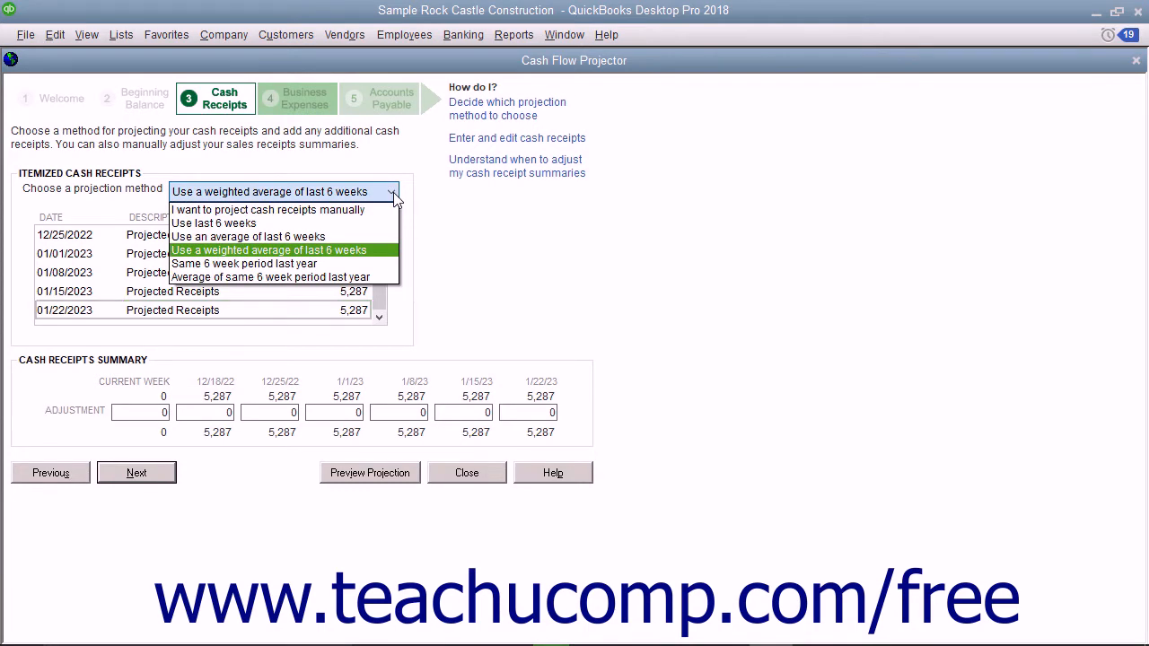
{"action": "left_click", "coordinate": [269, 249]}
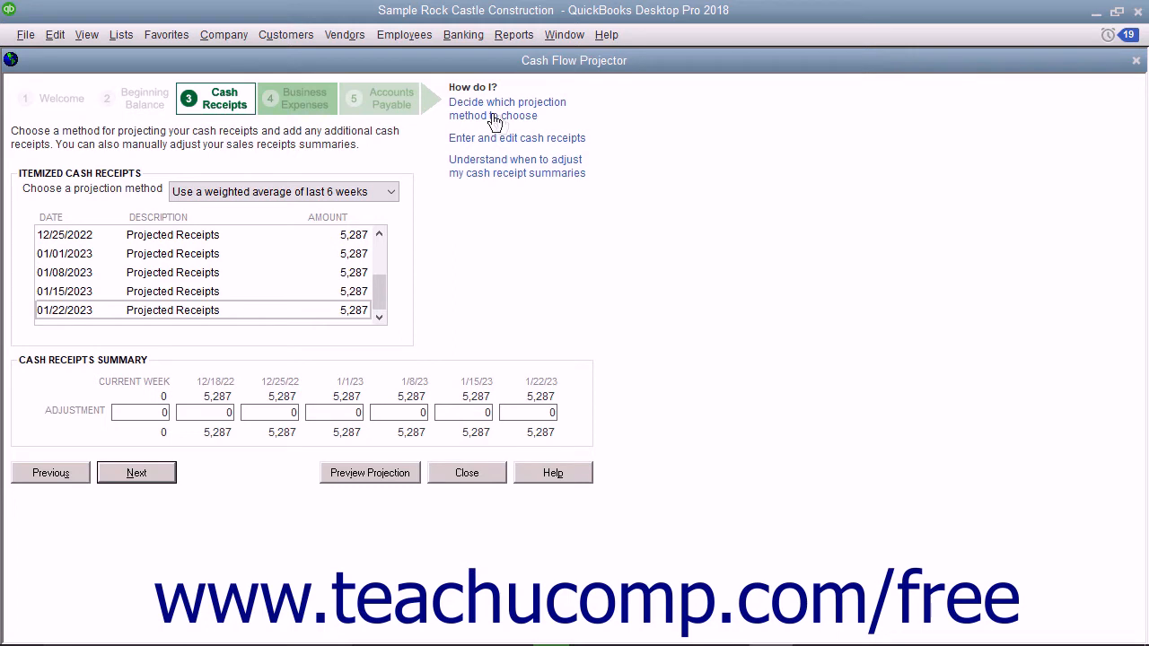
{"action": "mouse_move", "coordinate": [395, 183]}
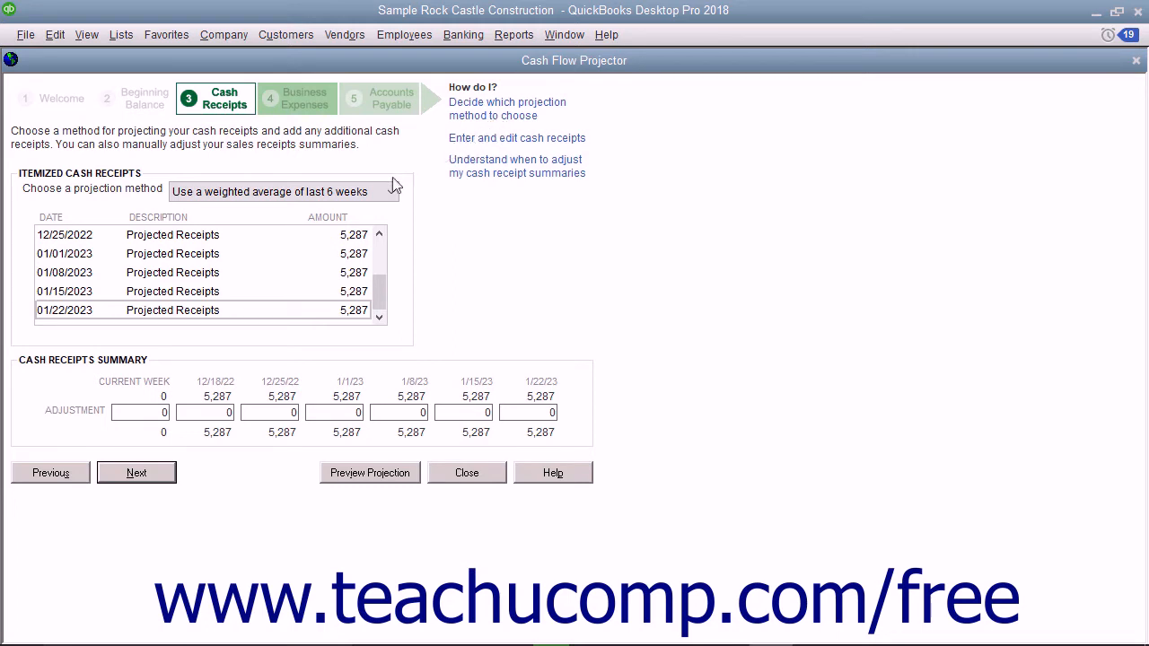
{"action": "left_click", "coordinate": [64, 233]}
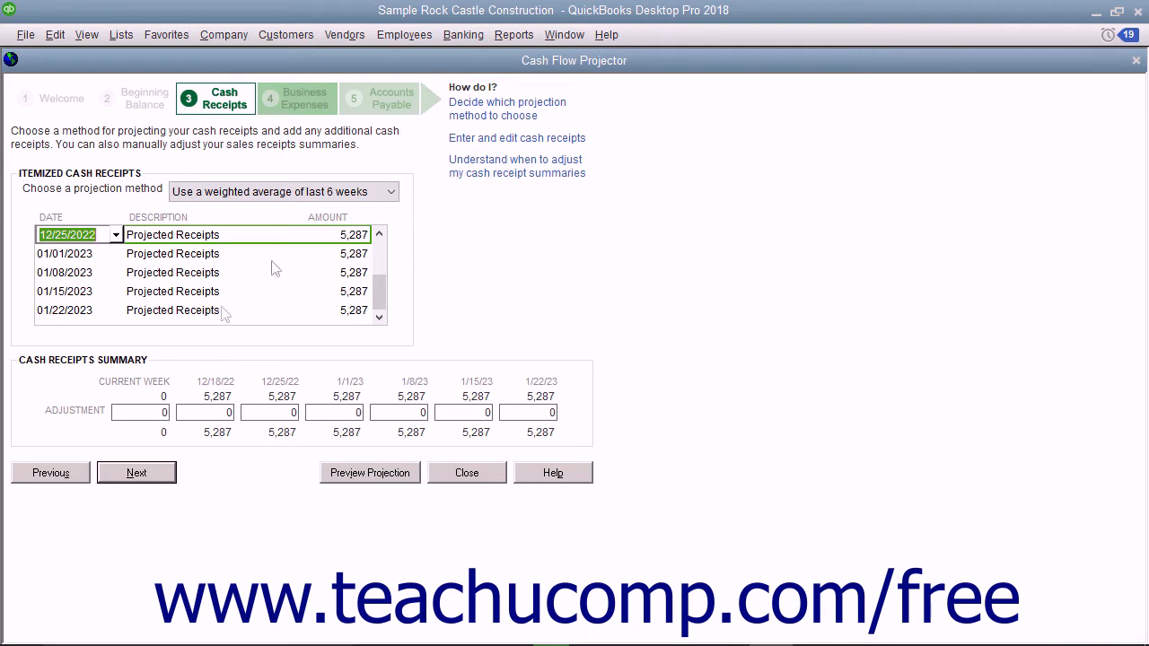
{"action": "mouse_move", "coordinate": [117, 392]}
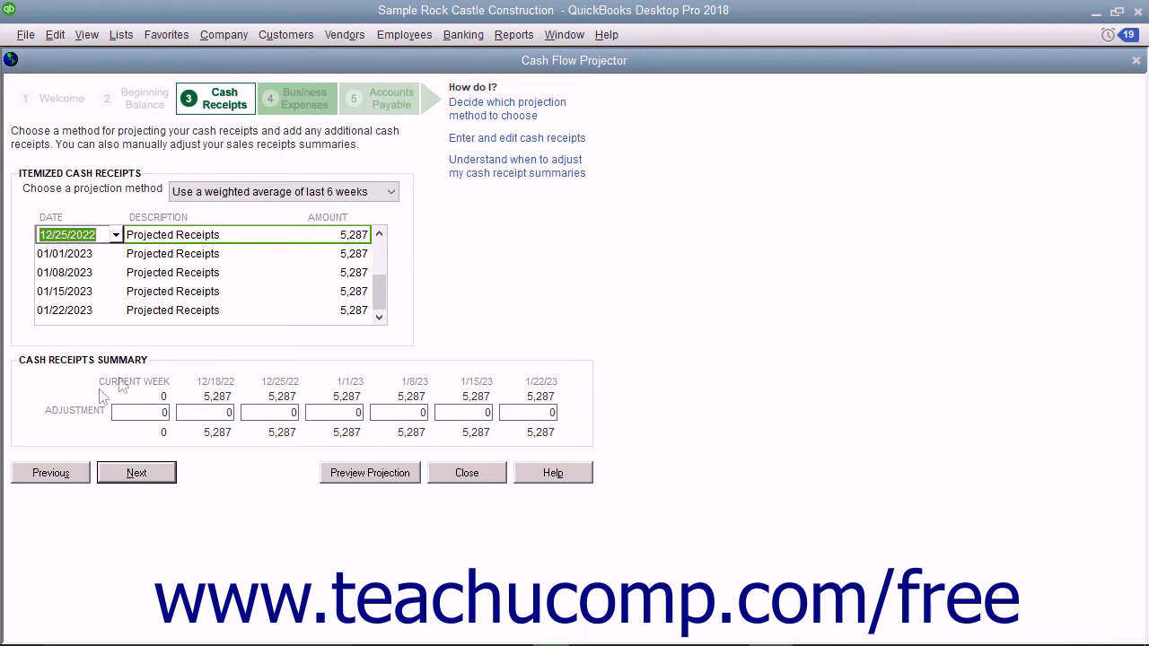
- Reapply the last-6-weeks weighted average, accept clearing existing receipts, and continue to Business Expenses
{"action": "left_click", "coordinate": [389, 190]}
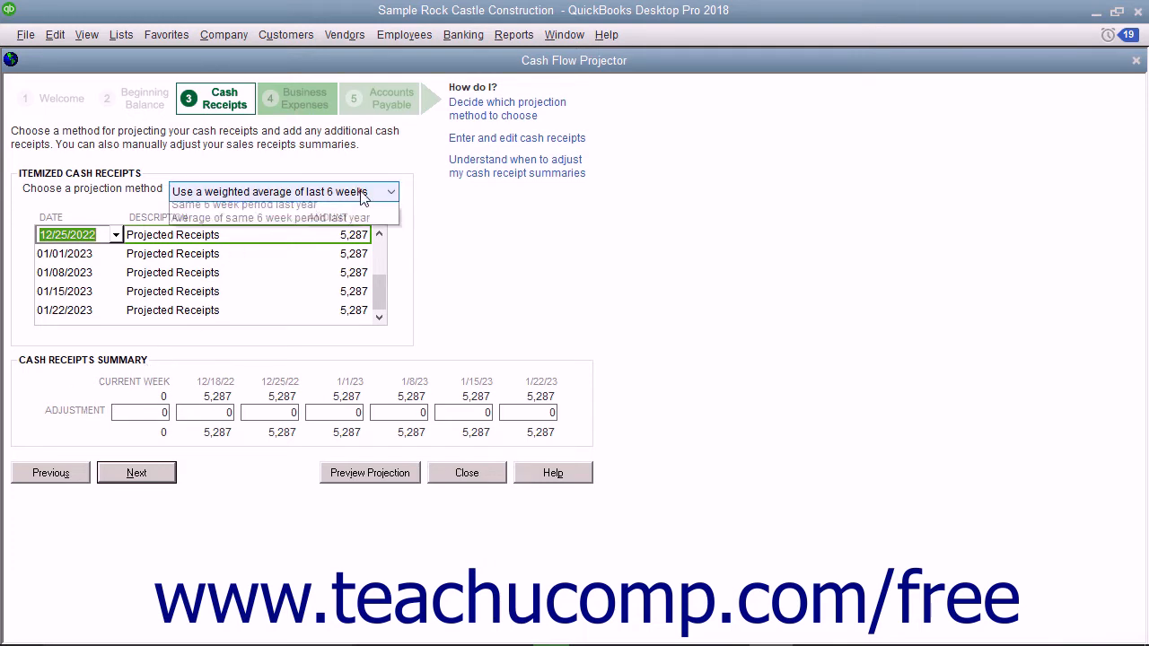
{"action": "left_click", "coordinate": [265, 191]}
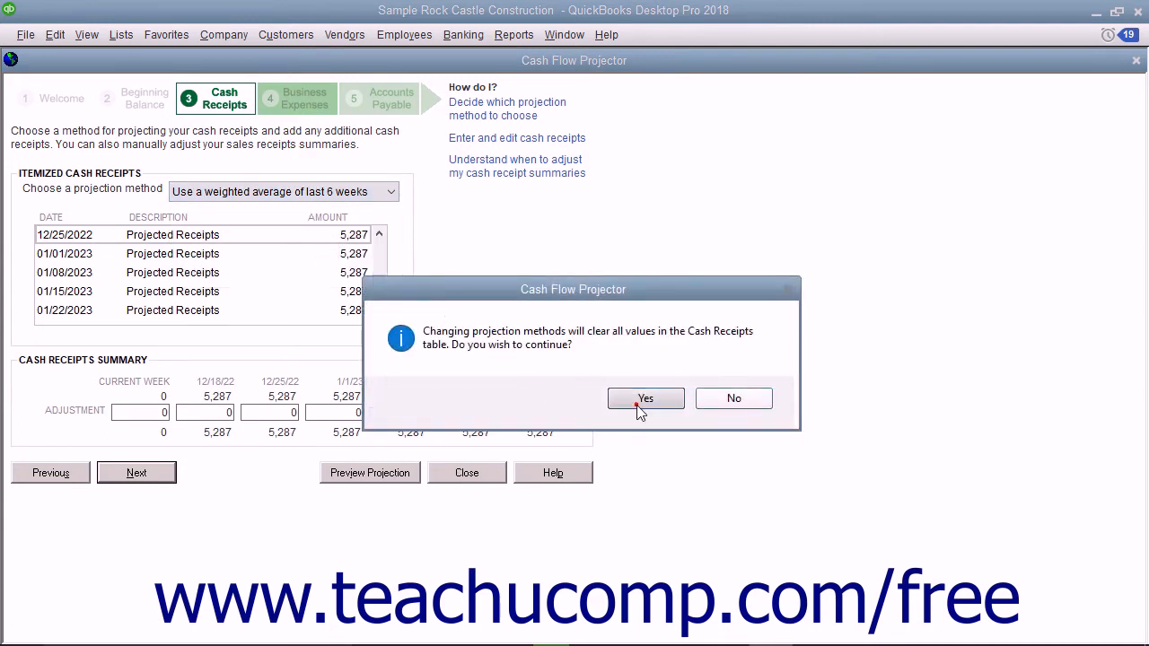
{"action": "left_click", "coordinate": [645, 398]}
{"action": "type", "text": "150"}
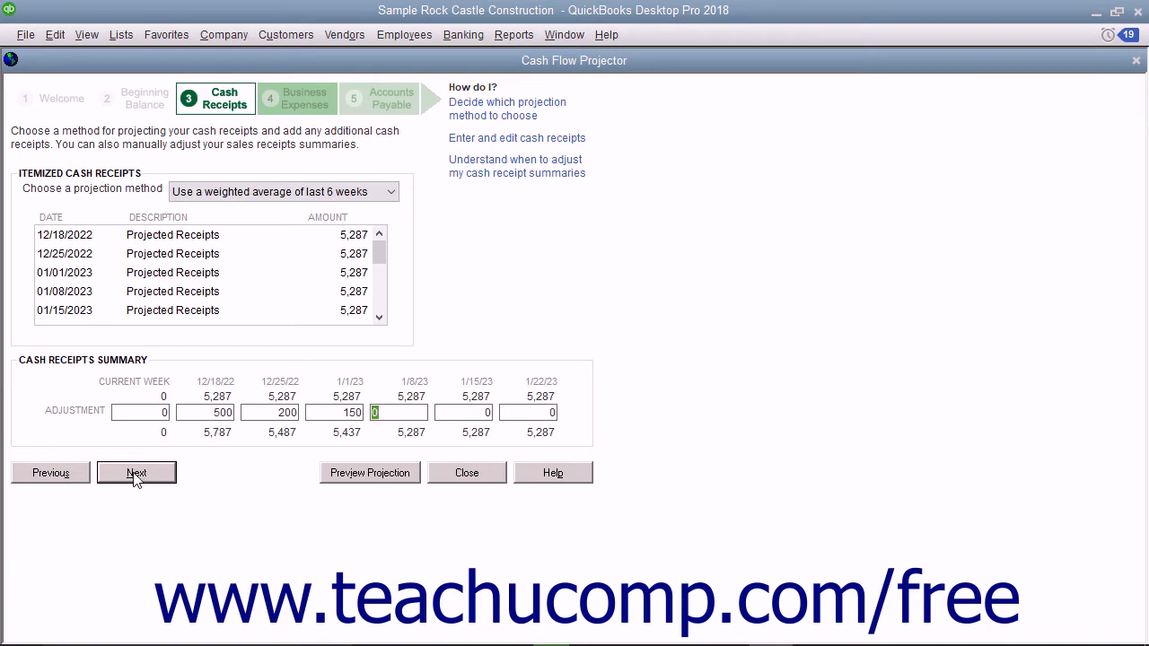
{"action": "left_click", "coordinate": [136, 474]}
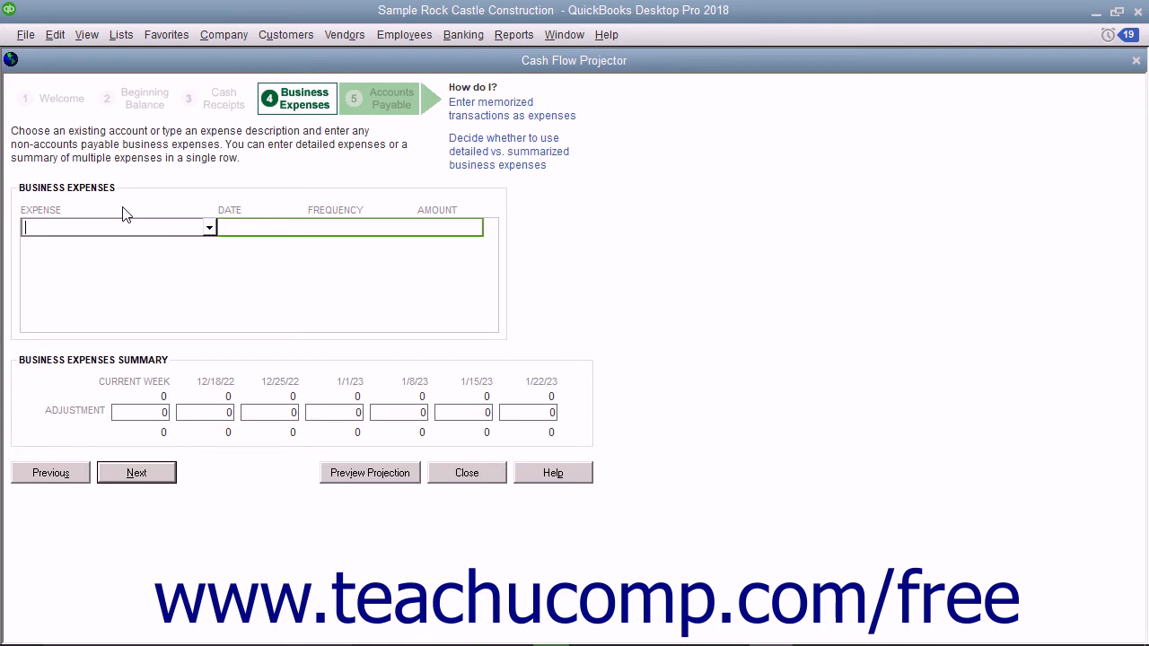
{"action": "mouse_move", "coordinate": [117, 399]}
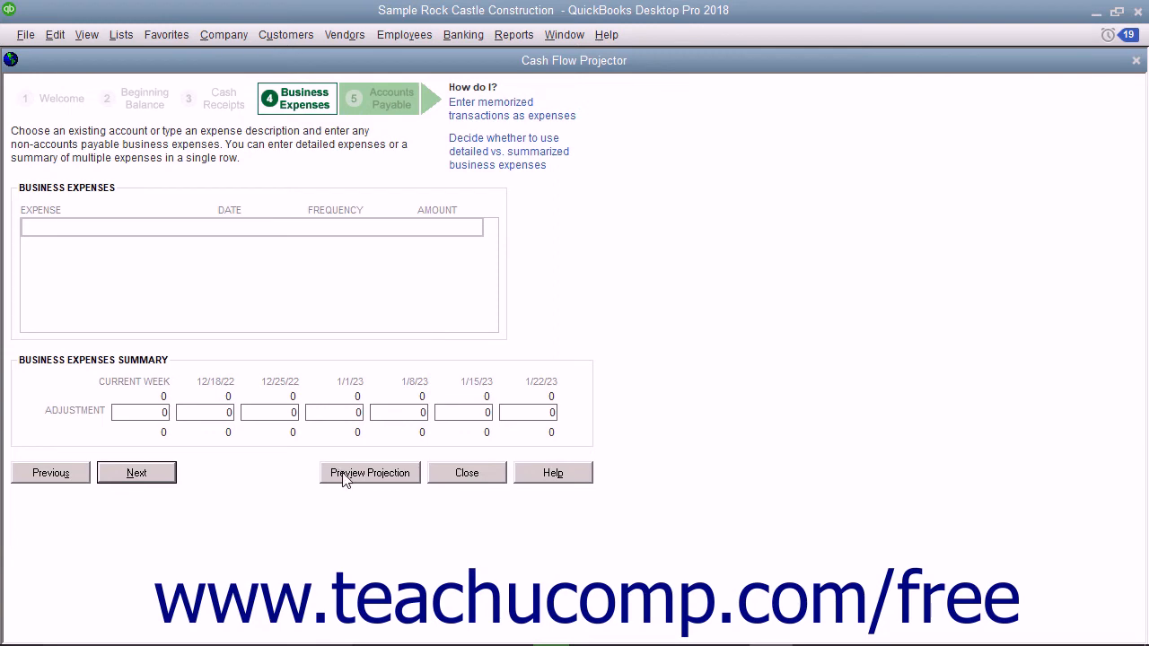
- Preview the projection so far, ending at 102,311, then return to Business Expenses
{"action": "left_click", "coordinate": [370, 474]}
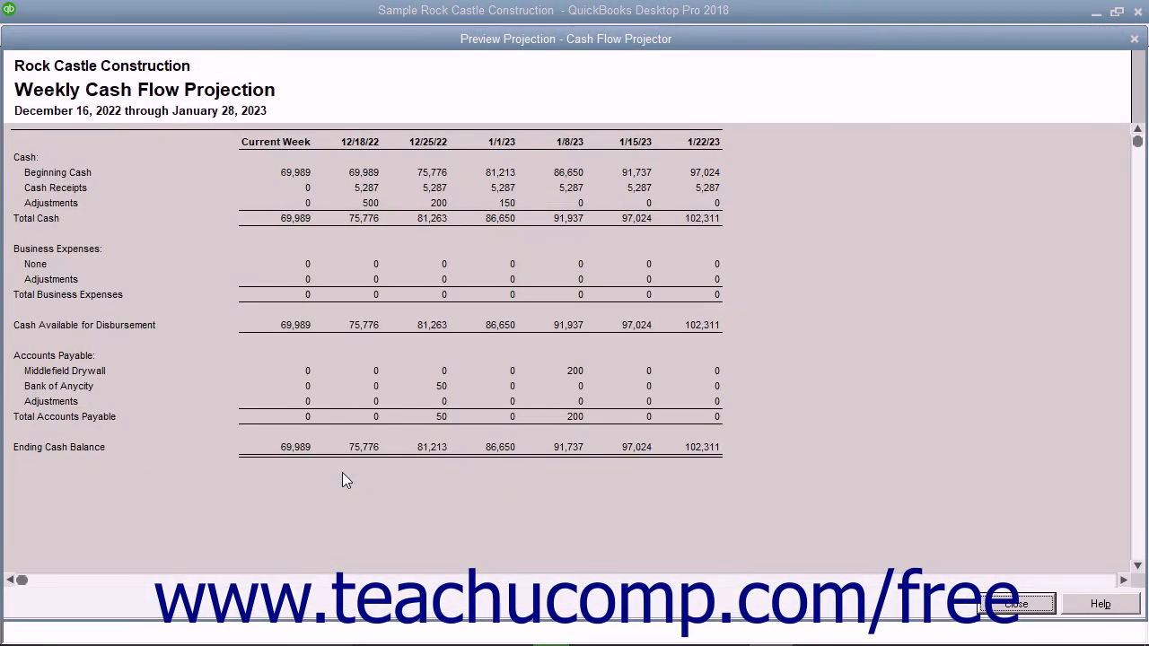
{"action": "mouse_move", "coordinate": [1038, 589]}
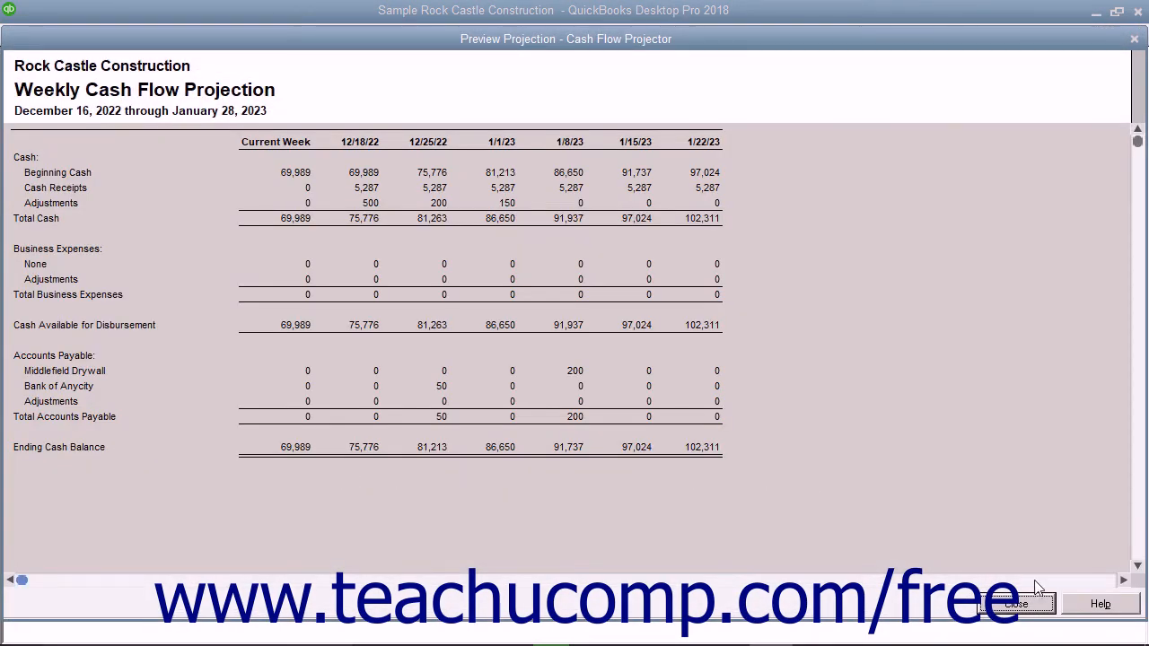
{"action": "left_click", "coordinate": [1016, 603]}
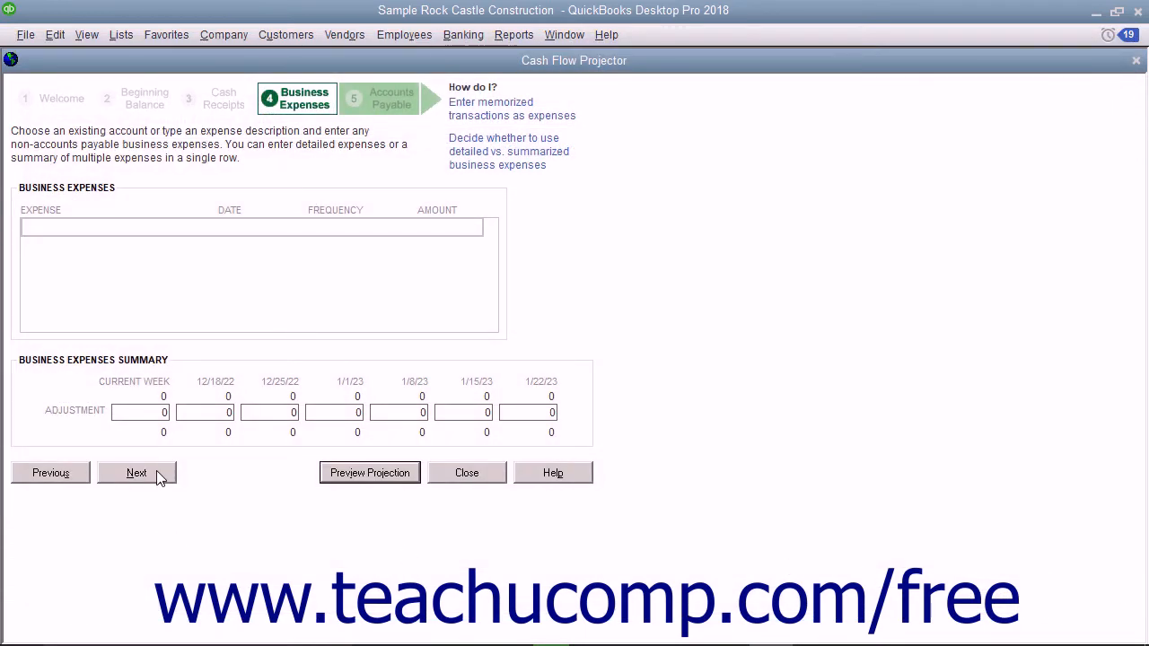
- Advance to the Accounts Payable step listing unpaid vendor bills and payment dates
{"action": "left_click", "coordinate": [137, 474]}
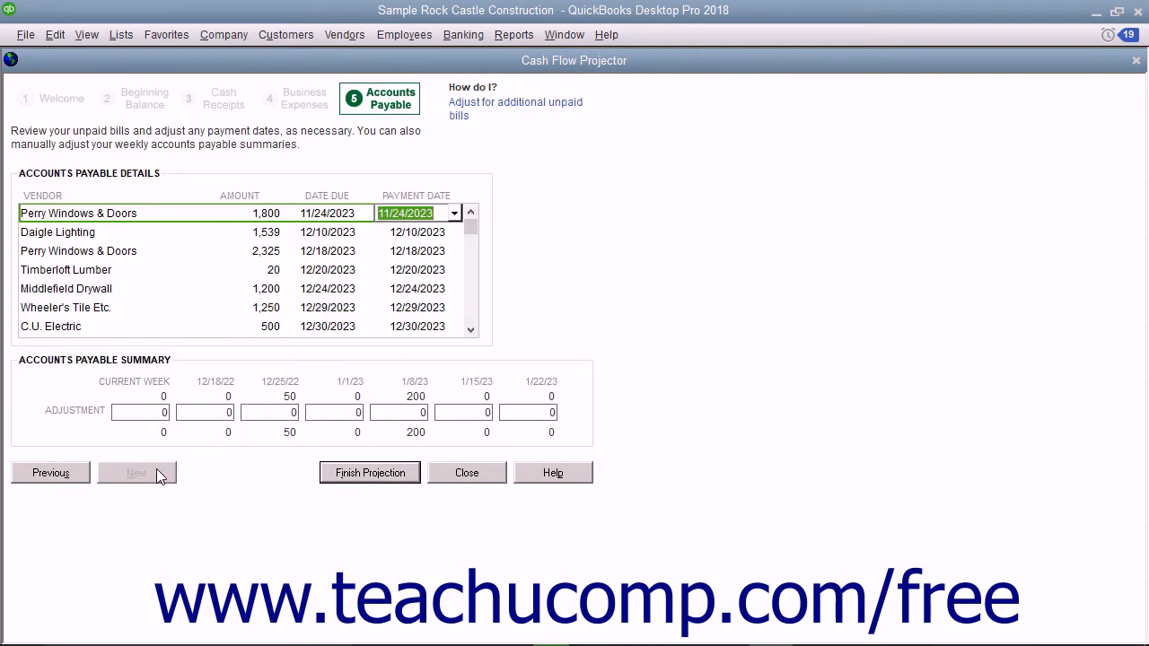
{"action": "mouse_move", "coordinate": [208, 255]}
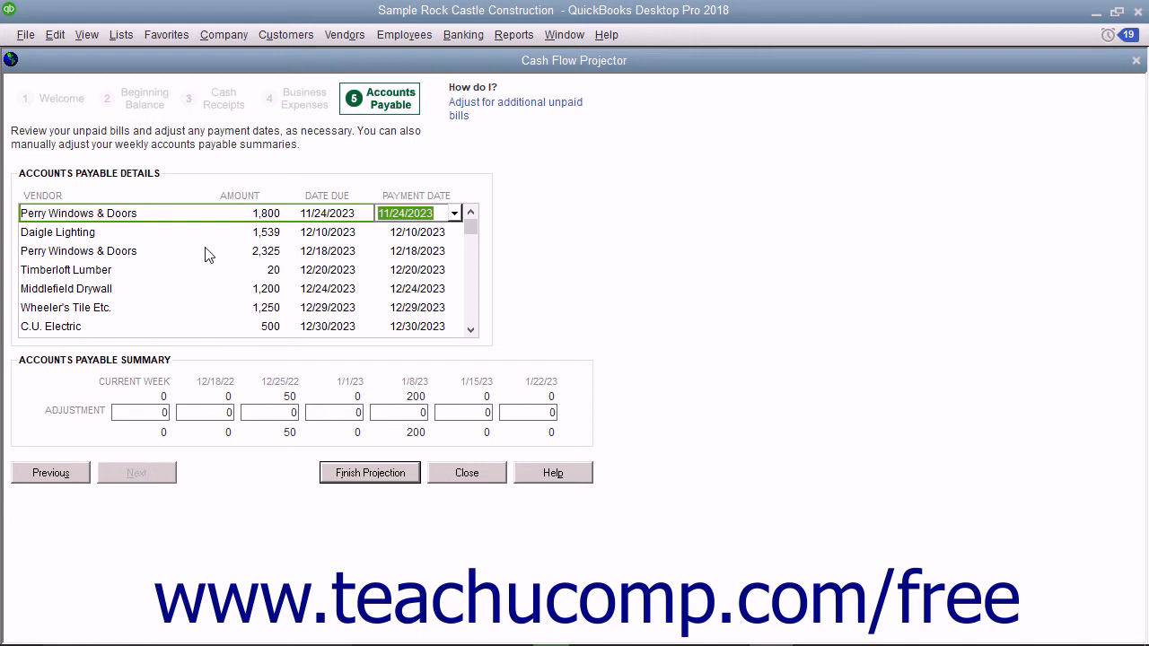
{"action": "mouse_move", "coordinate": [334, 240]}
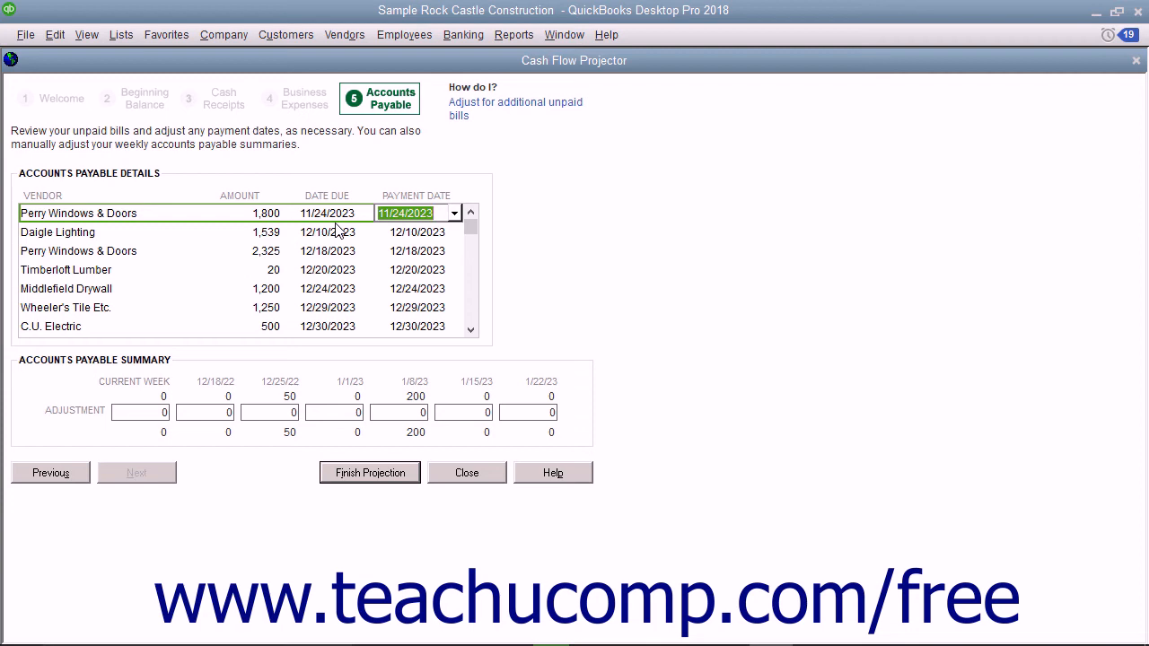
{"action": "mouse_move", "coordinate": [234, 429]}
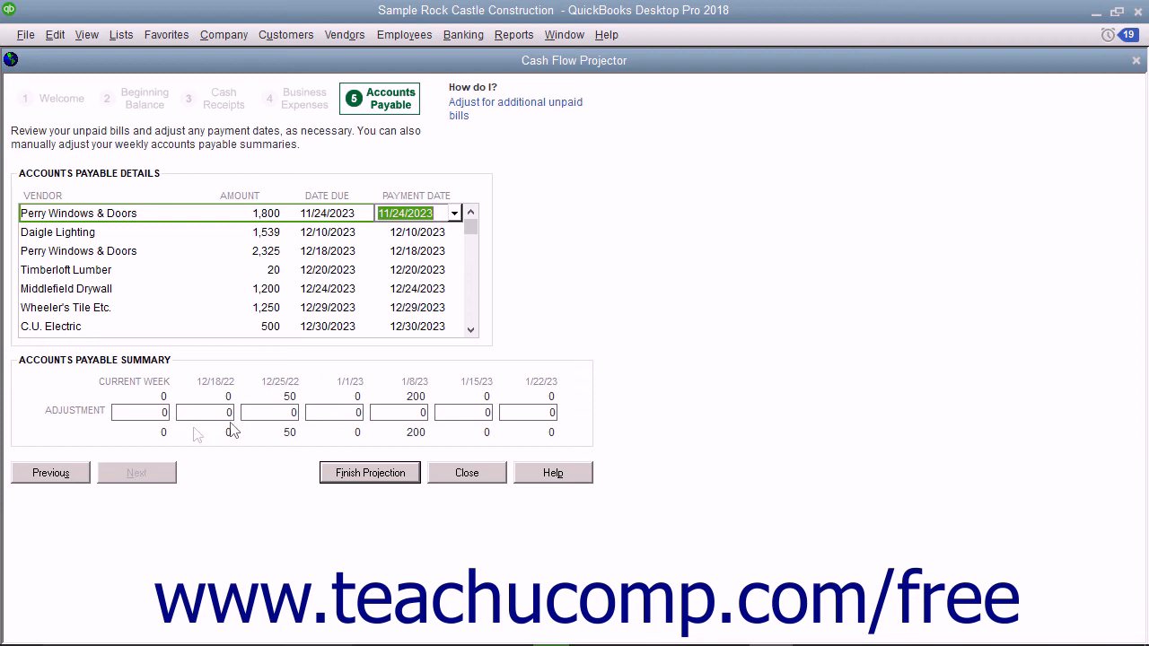
{"action": "mouse_move", "coordinate": [302, 436]}
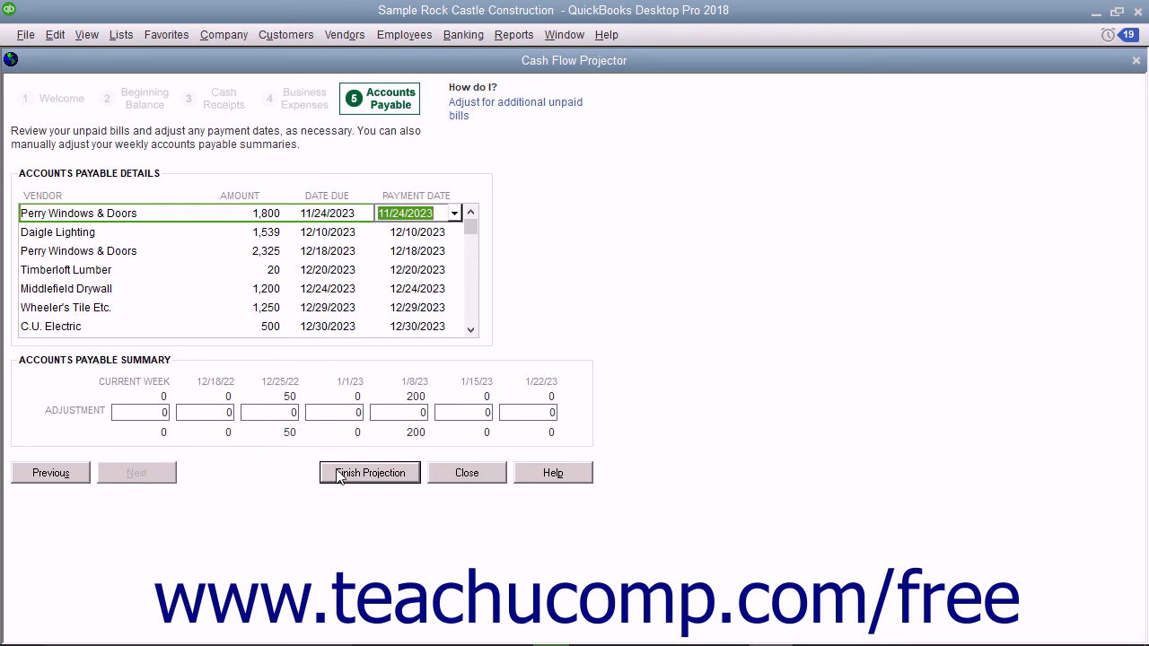
- Finish the projection to generate the Weekly Cash Flow Projection report ending at 102,311
{"action": "left_click", "coordinate": [370, 474]}
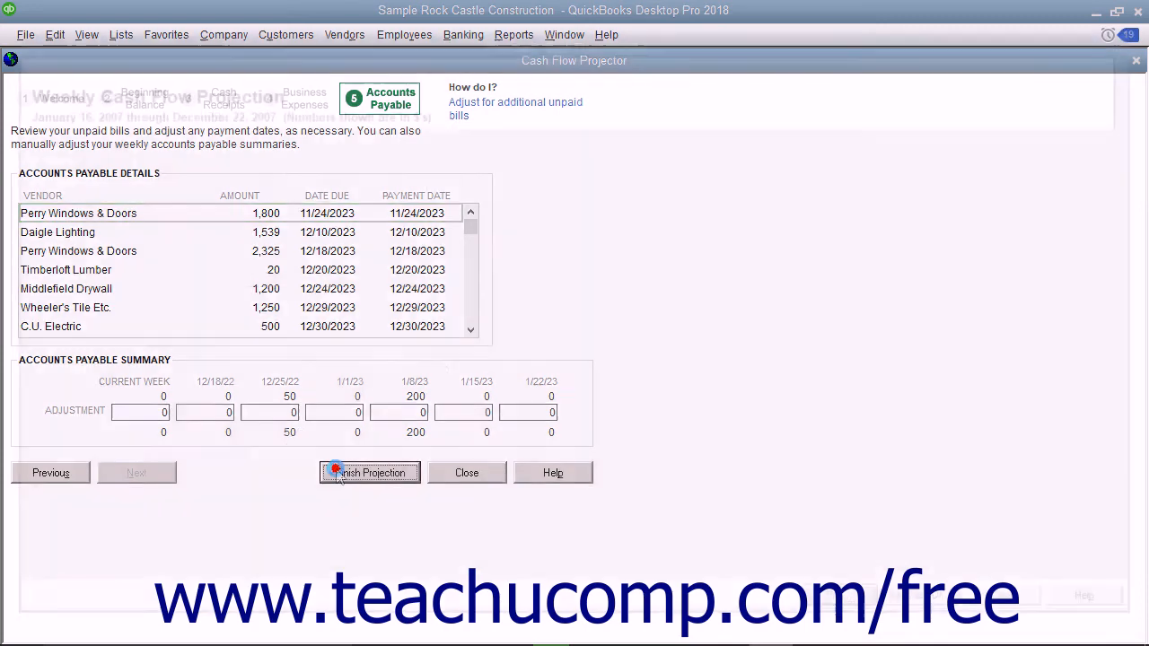
{"action": "left_click", "coordinate": [369, 472]}
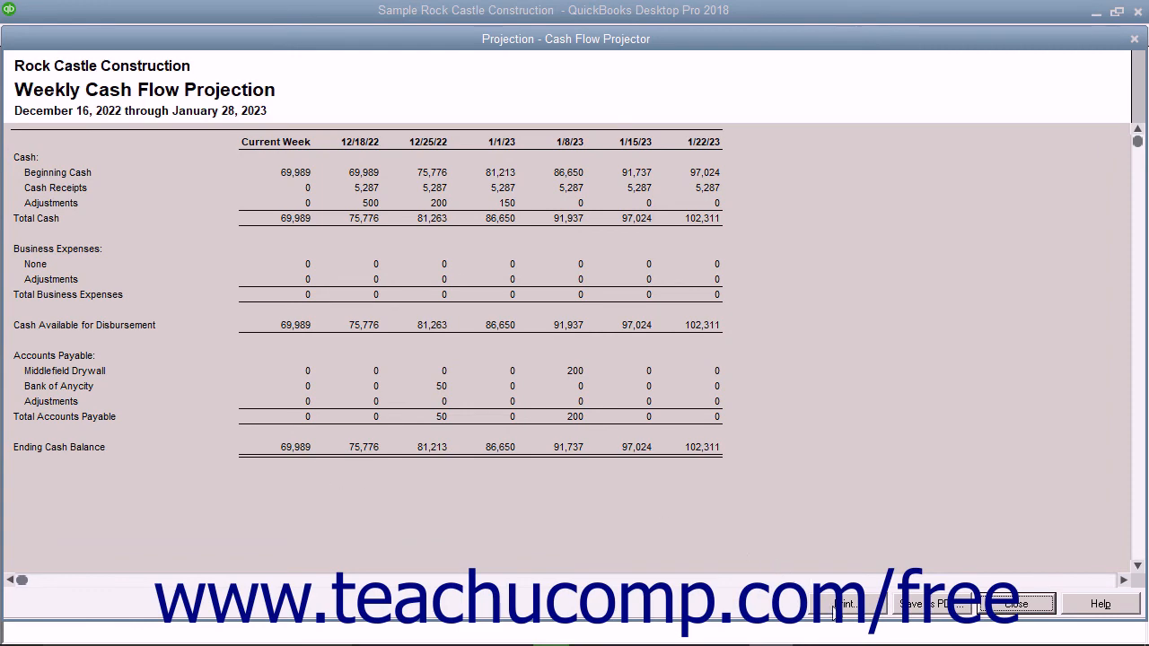
- Bring up the report's Print and Save as PDF dialogs, cancelling each without output
{"action": "left_click", "coordinate": [840, 603]}
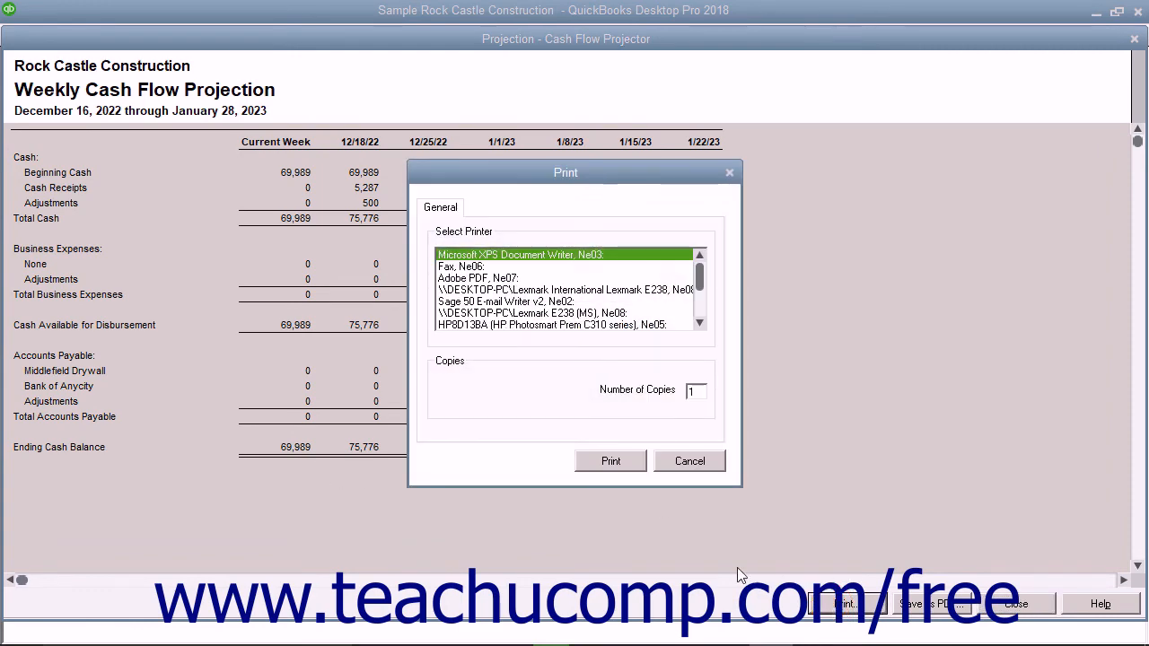
{"action": "left_click", "coordinate": [689, 459]}
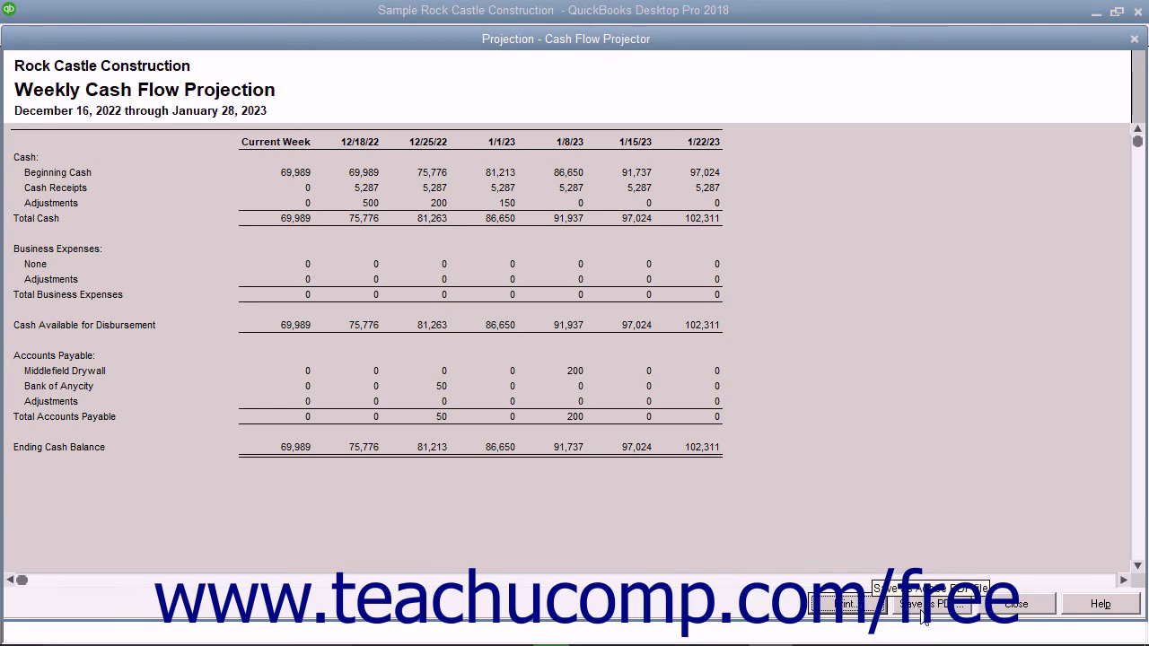
{"action": "left_click", "coordinate": [928, 603]}
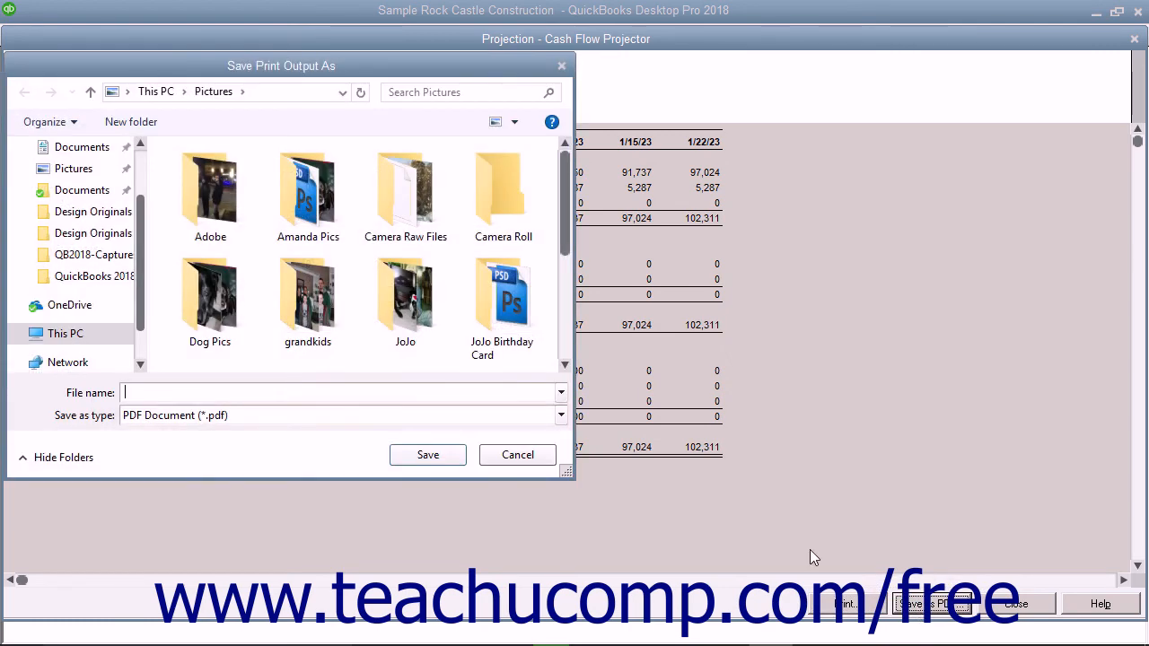
{"action": "left_click", "coordinate": [517, 454]}
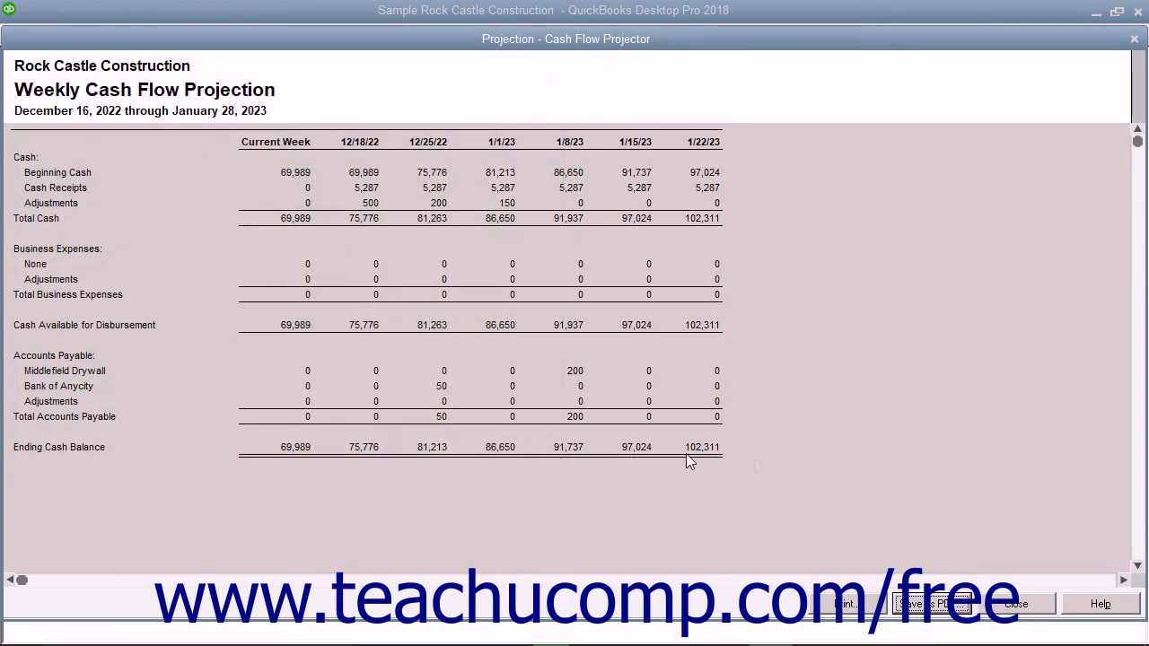